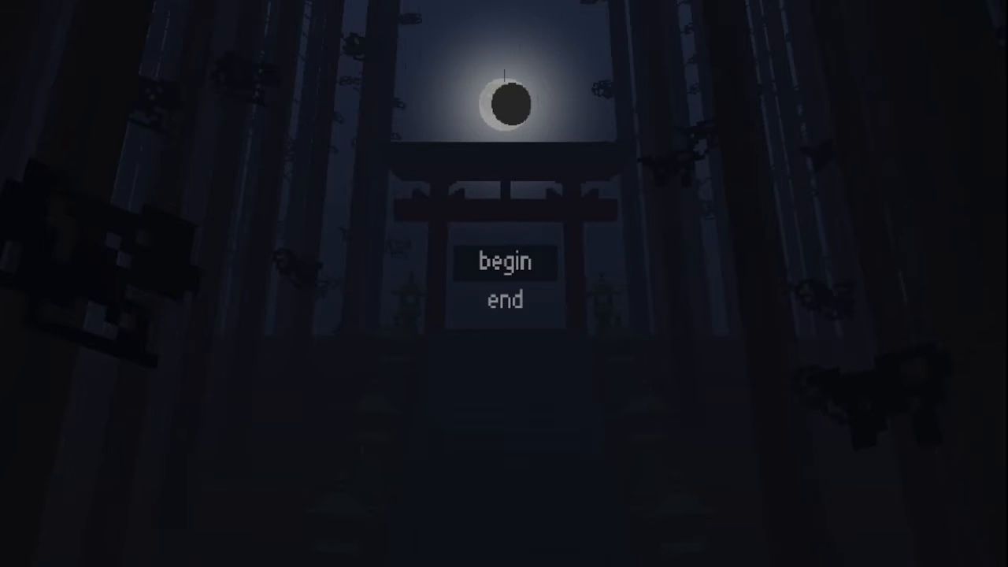
Bring up the AestheticGamer Patreon pledge page and scroll through its reward tiers.
left_click(504, 261)
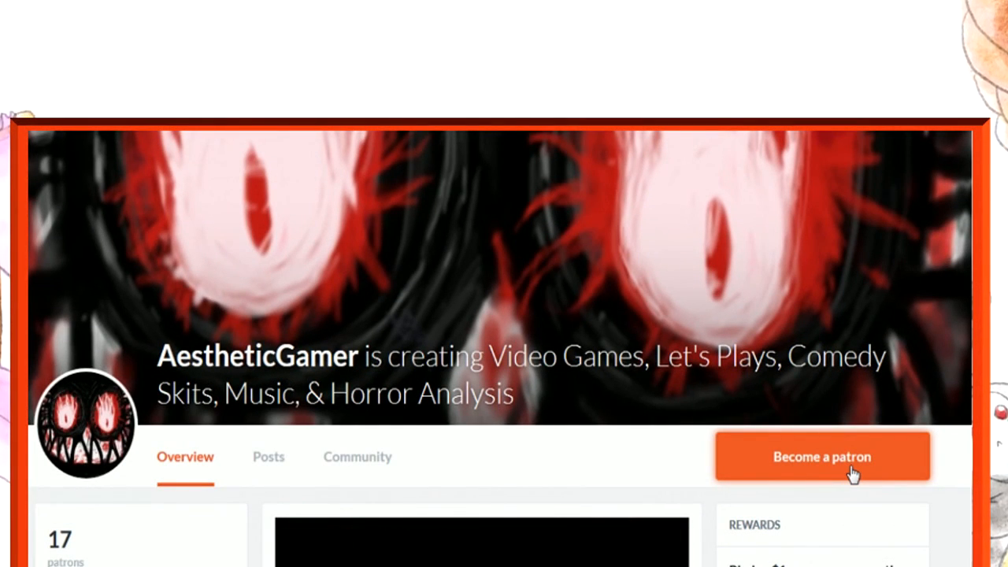
left_click(822, 456)
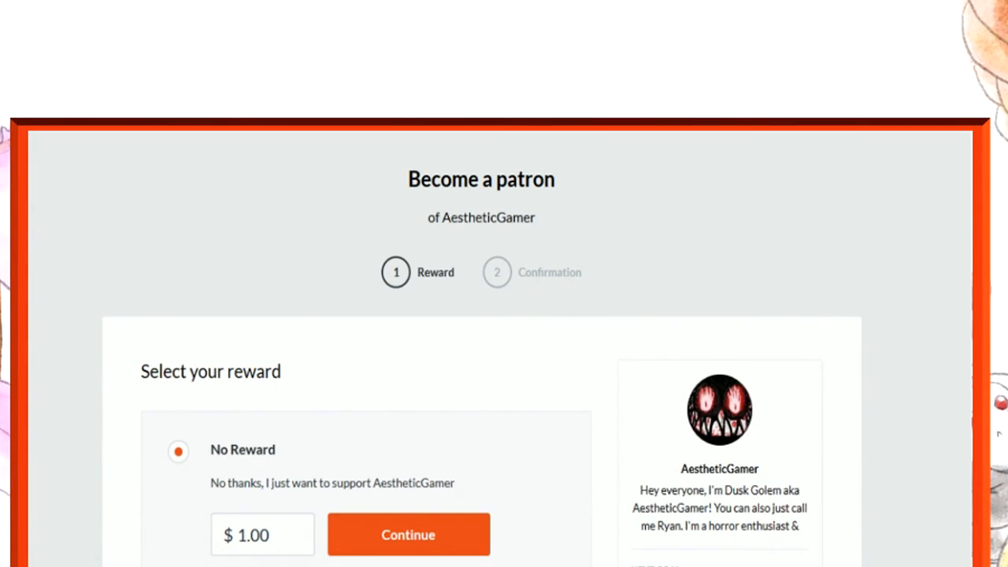
scroll("down", 3)
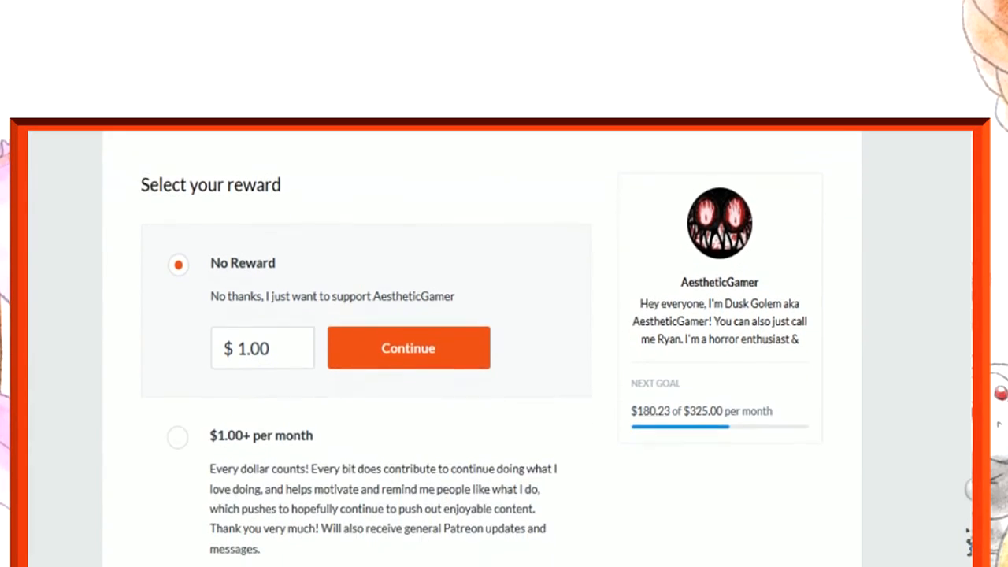
scroll("down", 3)
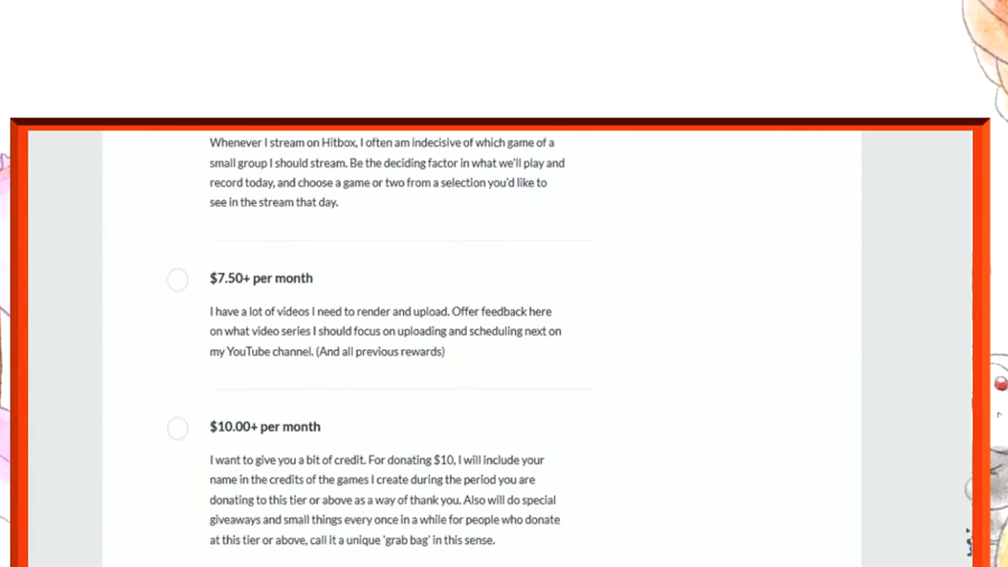
scroll("up", 3)
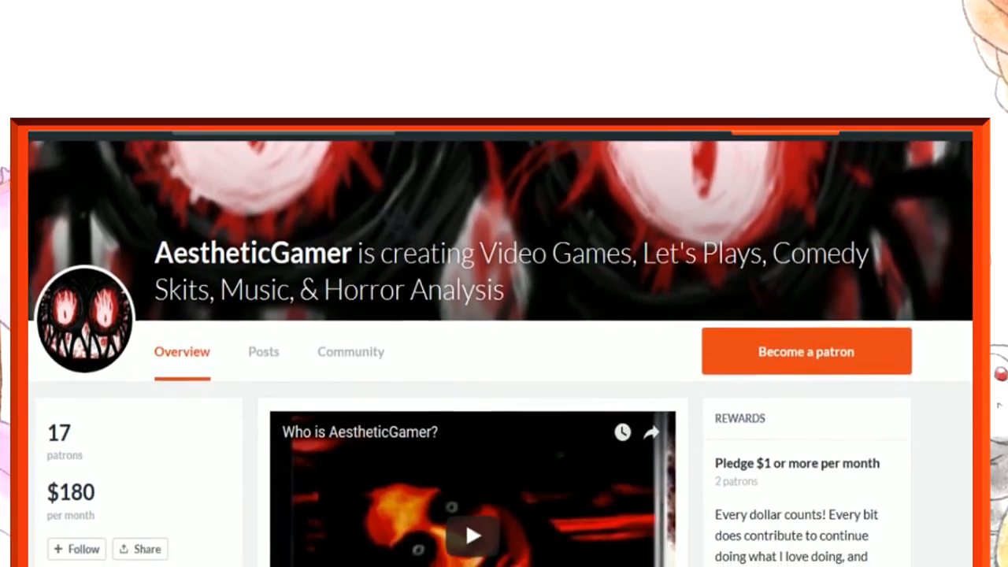
scroll("down", 3)
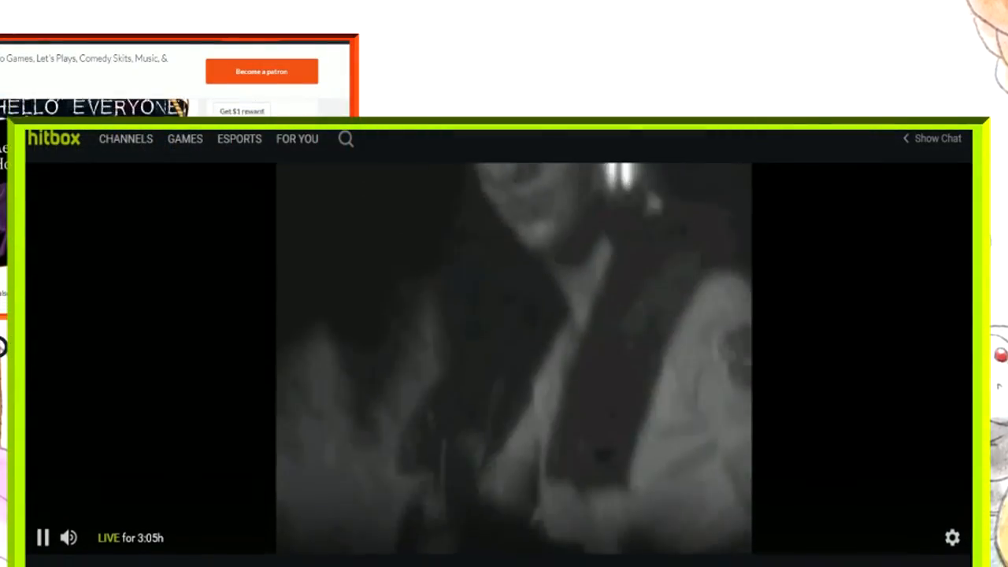
Scroll down through the Hitbox channel's welcome and rules panels to the higher Patreon tiers.
scroll("down", 3)
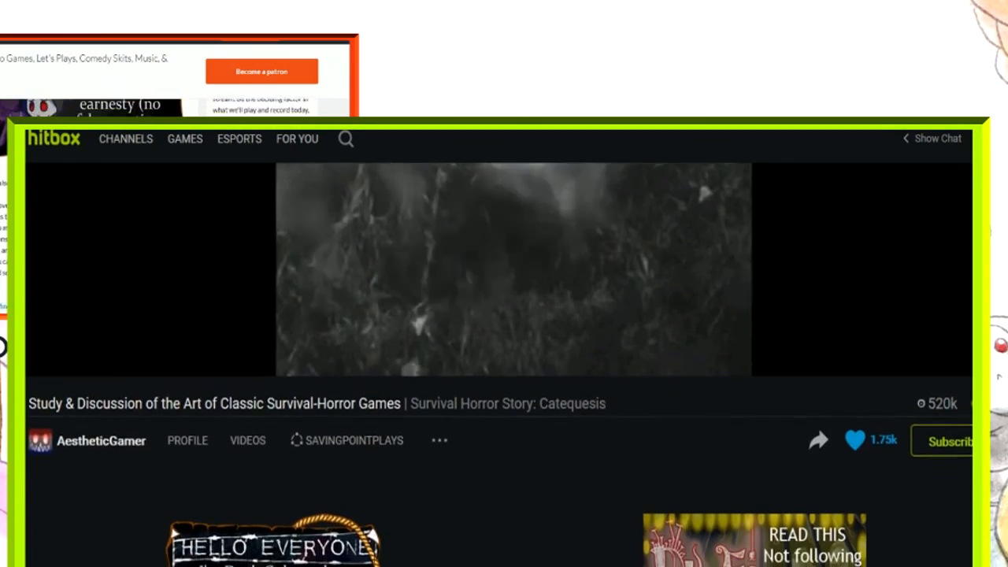
scroll("down", 3)
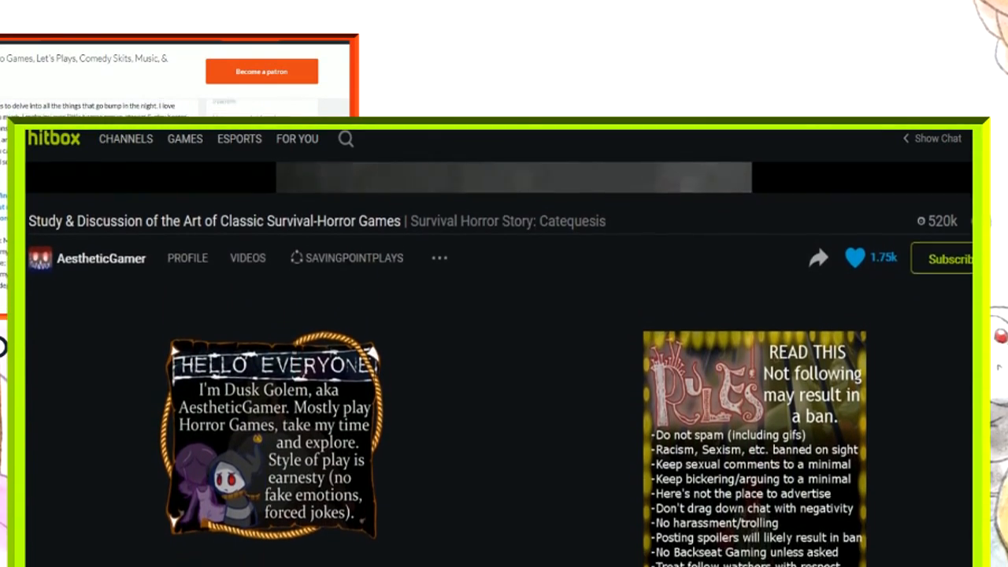
scroll("down", 3)
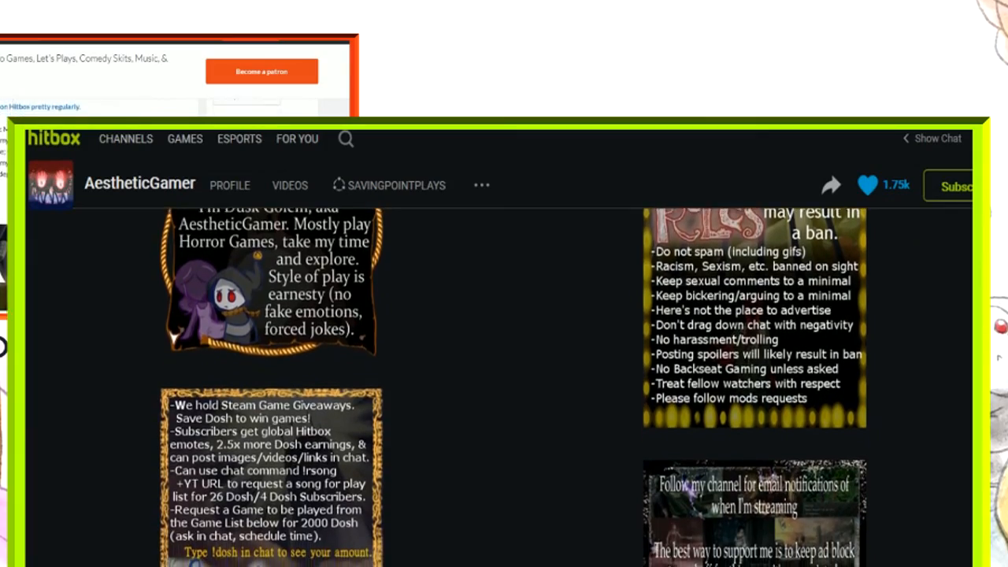
scroll("down", 3)
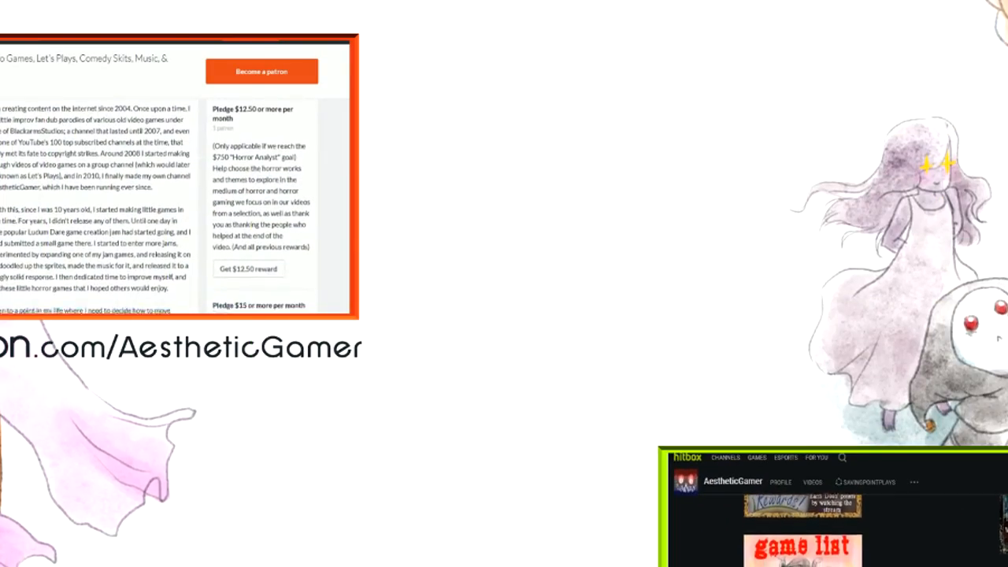
scroll("down", 3)
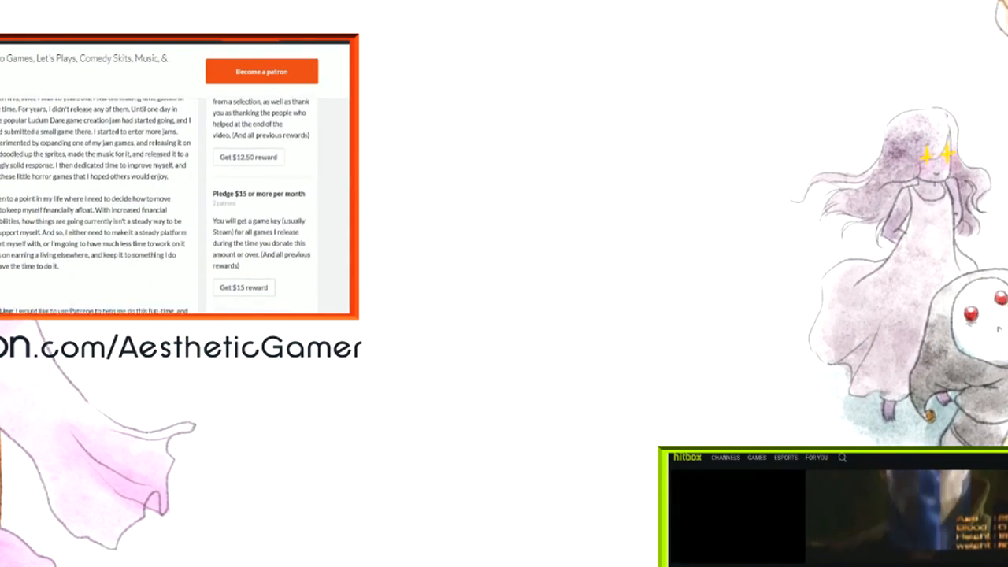